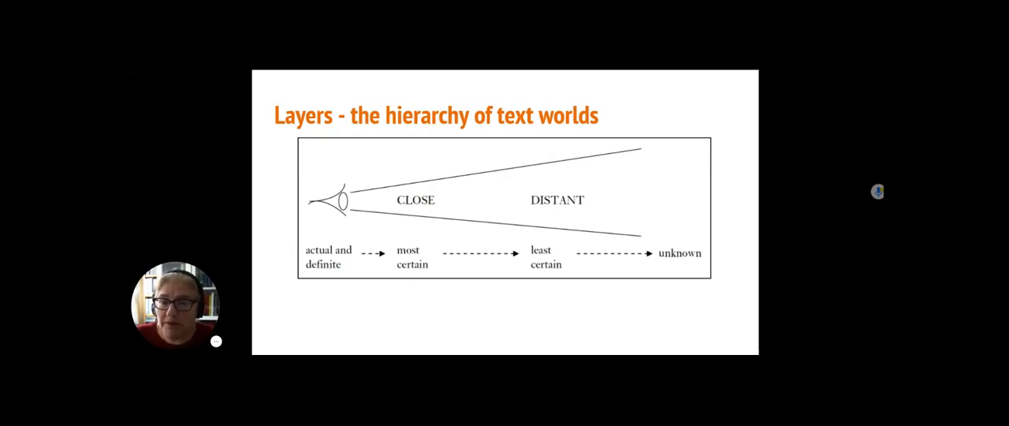
# Advance past the Layers slide toward the YouTube talk on the Pirahã tribe
pyautogui.press('Right')
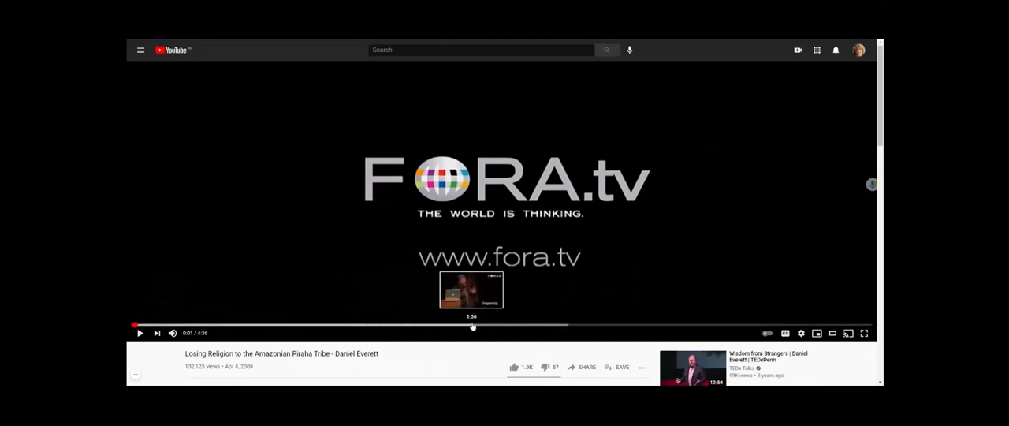
pyautogui.moveTo(537, 325)
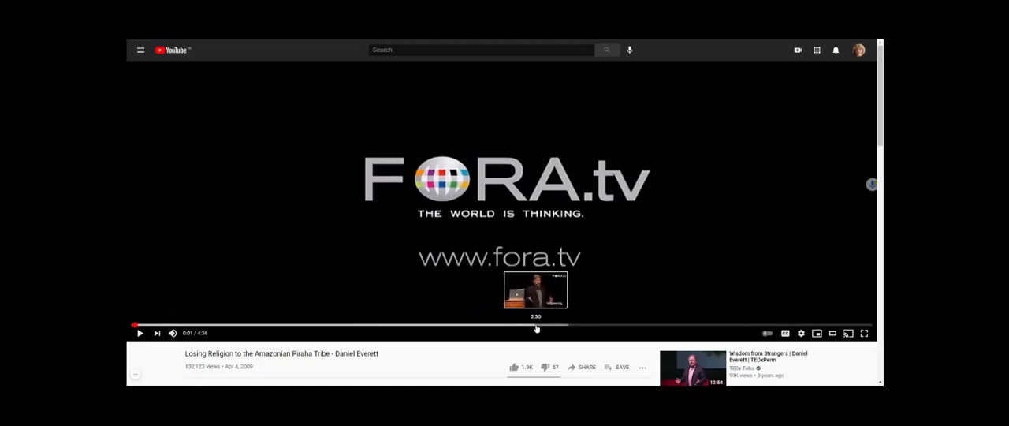
# Return from the YouTube tab to the slide defining a participant-accessible text world
pyautogui.click(536, 325)
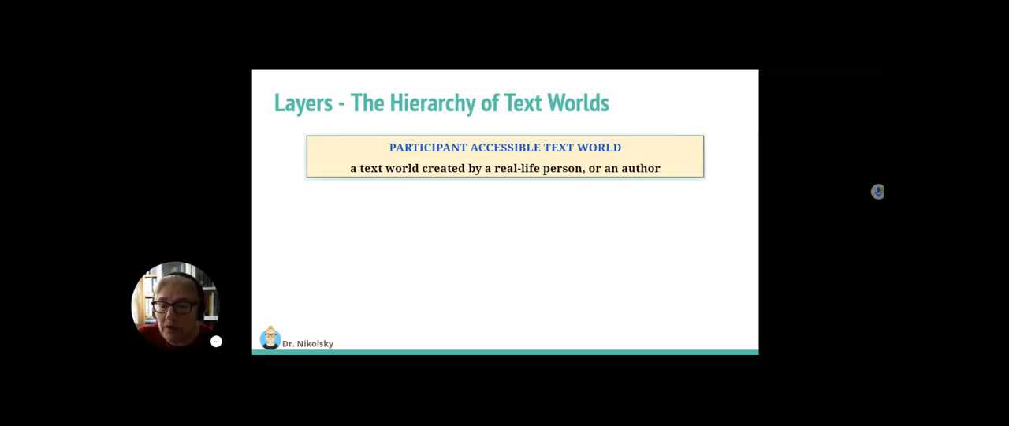
pyautogui.press('right')
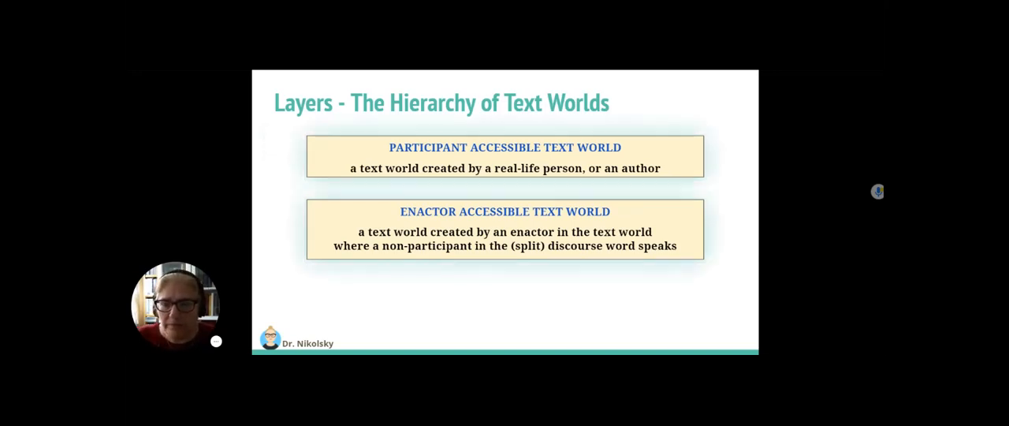
pyautogui.press('Right')
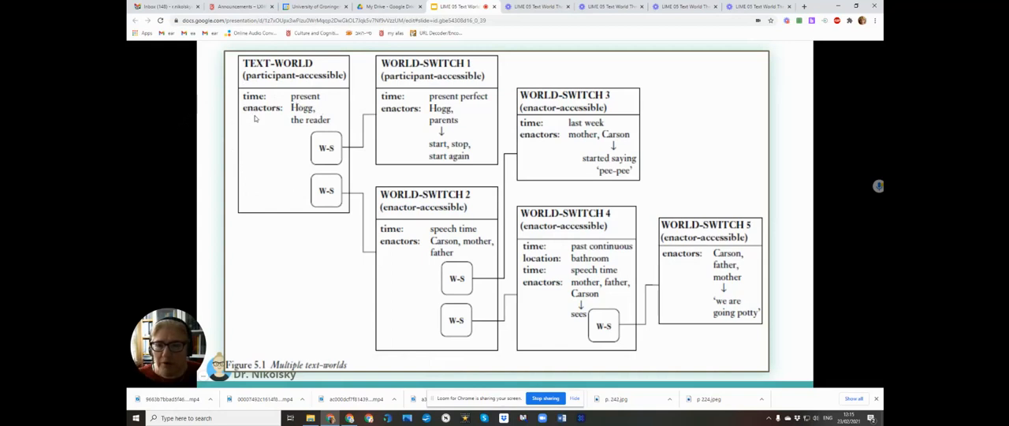
pyautogui.moveTo(306, 113)
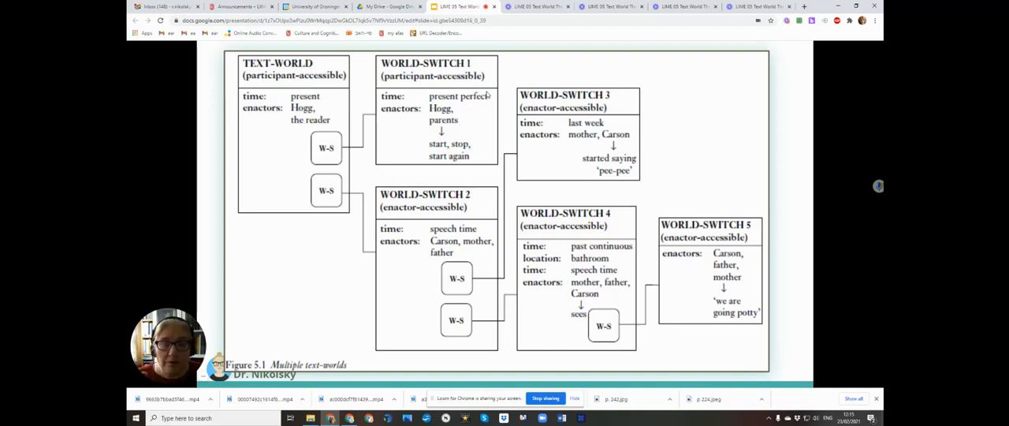
pyautogui.moveTo(451, 167)
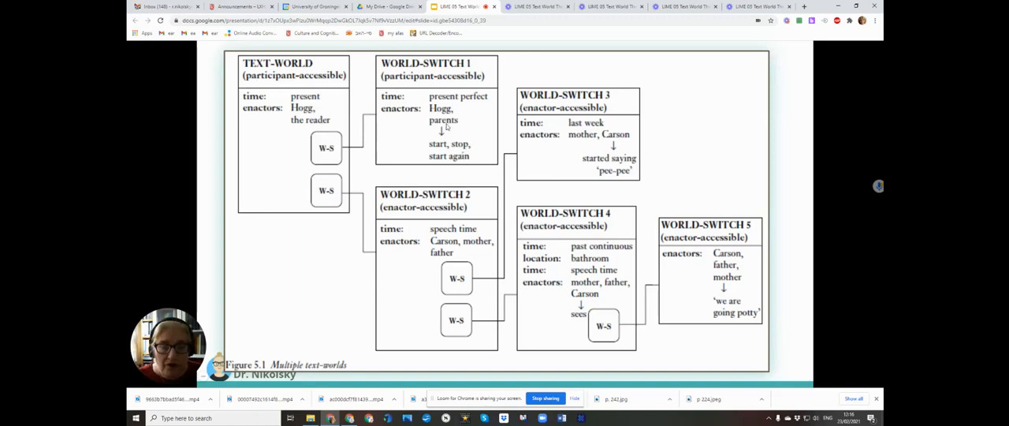
pyautogui.moveTo(386, 208)
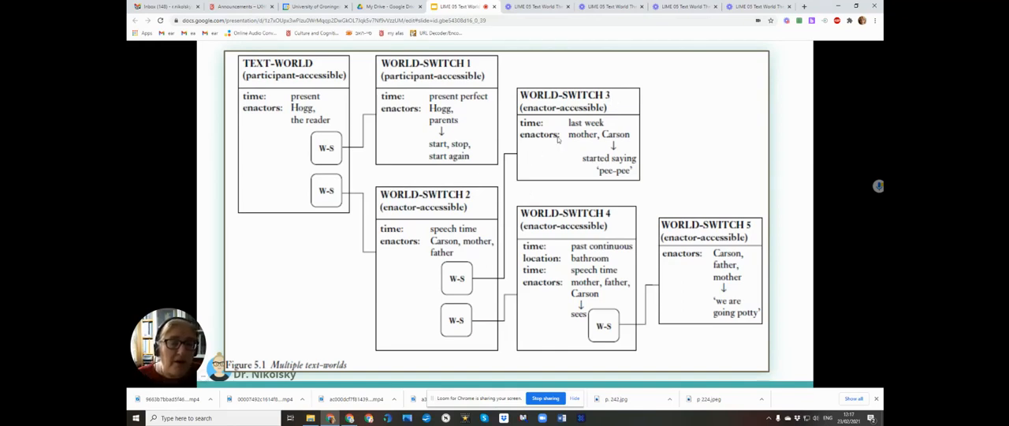
pyautogui.moveTo(622, 109)
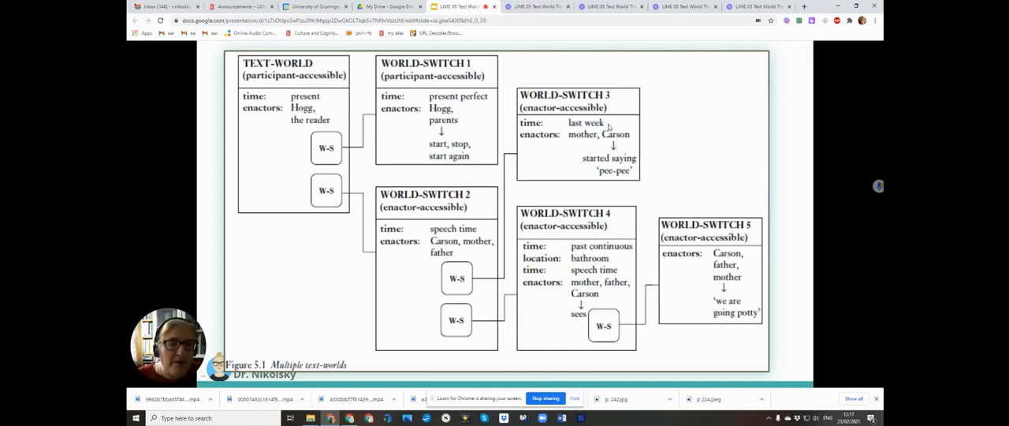
pyautogui.moveTo(629, 136)
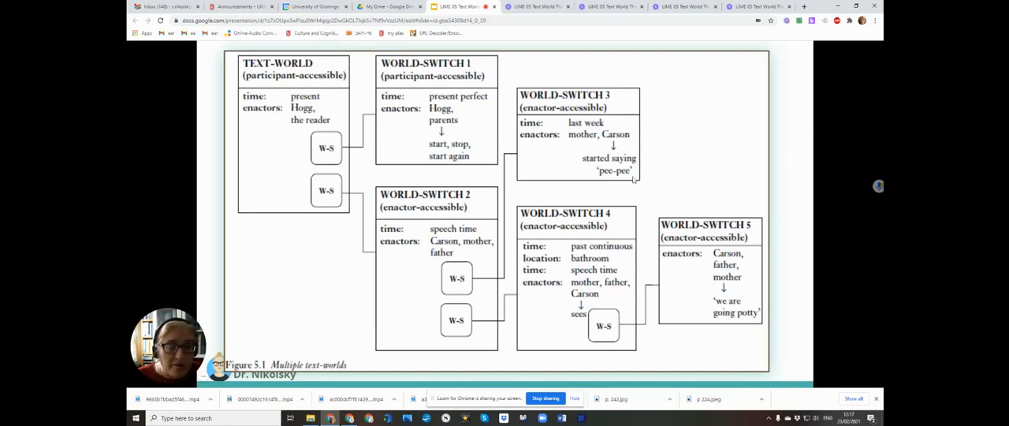
pyautogui.moveTo(434, 319)
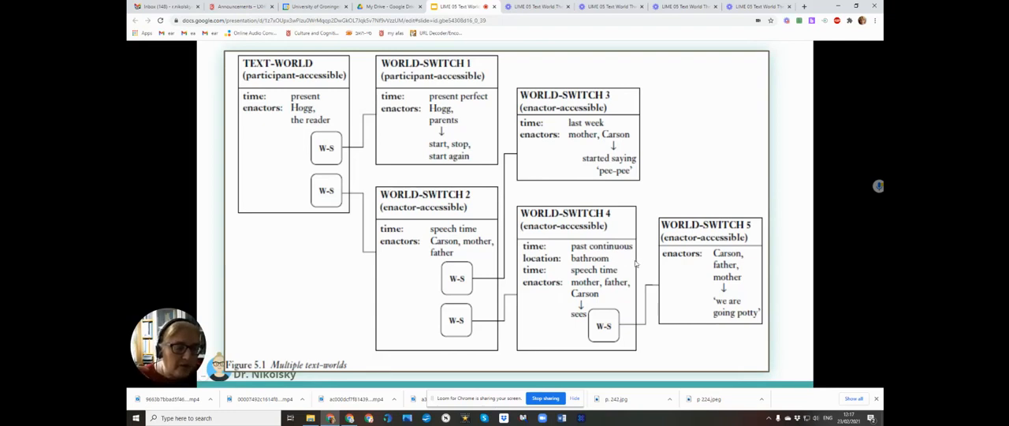
pyautogui.moveTo(741, 268)
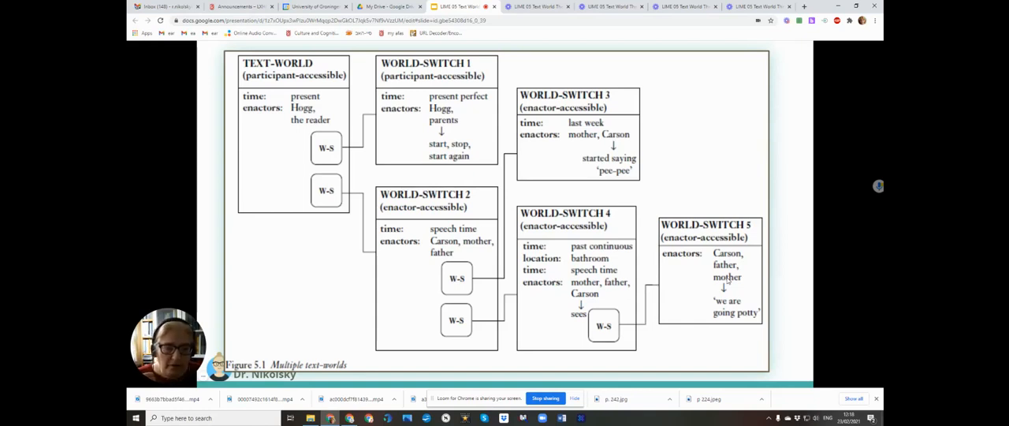
pyautogui.moveTo(628, 71)
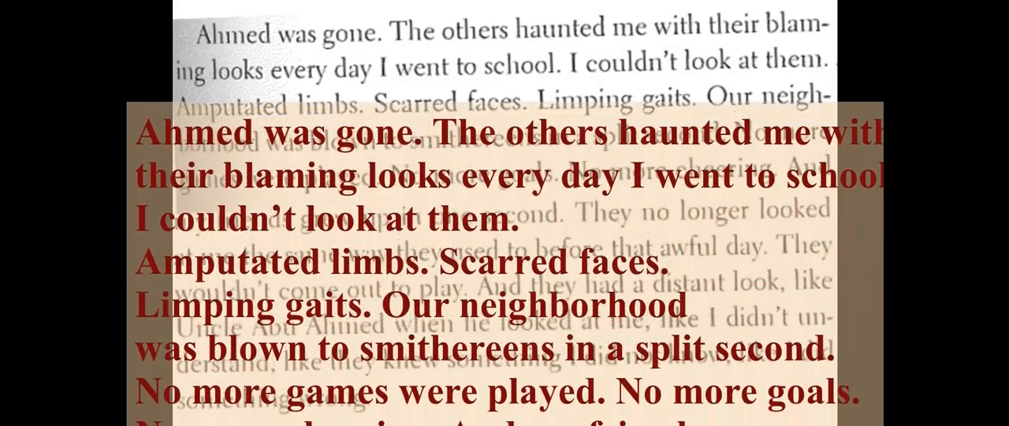
pyautogui.scroll(-3)
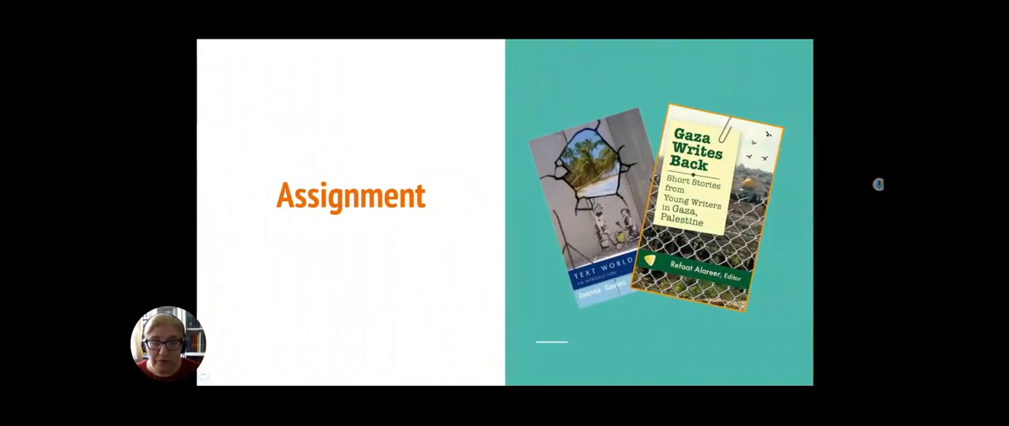
# Advance to the 'Assignments on TWT chapter 5' slide listing the story tasks
pyautogui.press('Right')
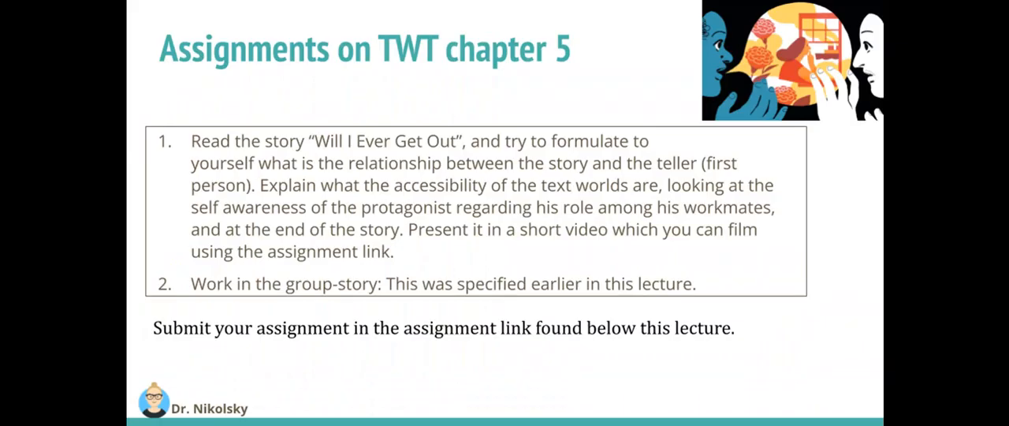